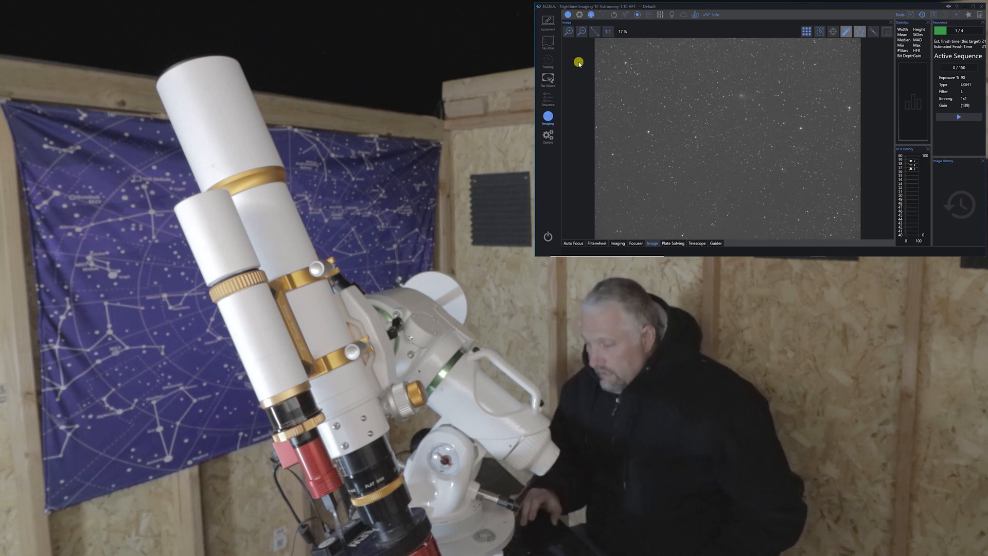
{"action": "mouse_move", "coordinate": [588, 130]}
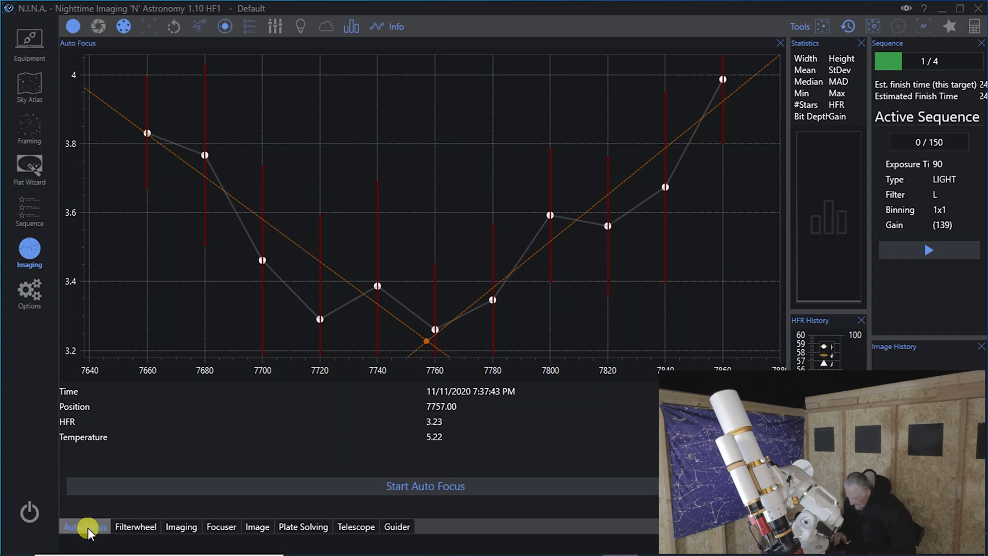
{"action": "mouse_move", "coordinate": [289, 447]}
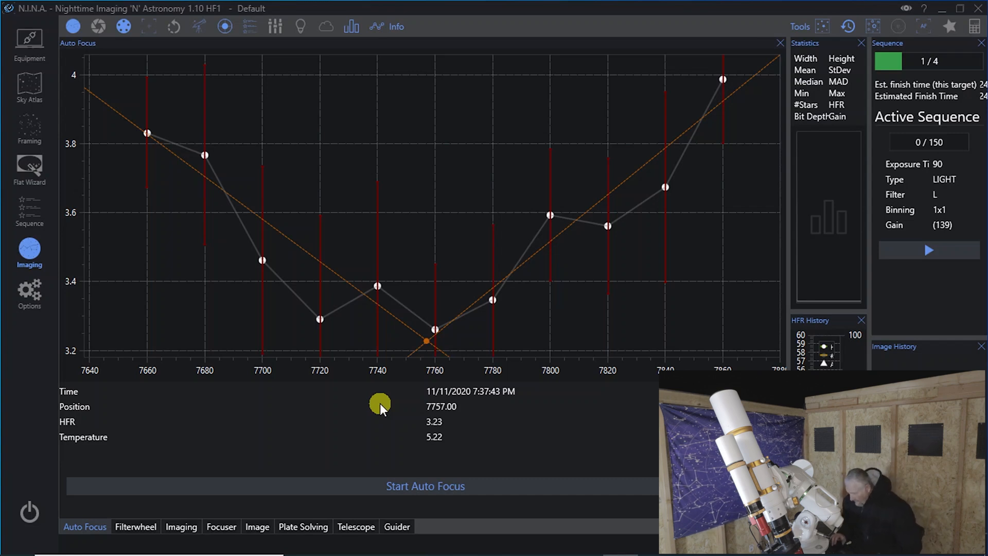
{"action": "mouse_move", "coordinate": [392, 452]}
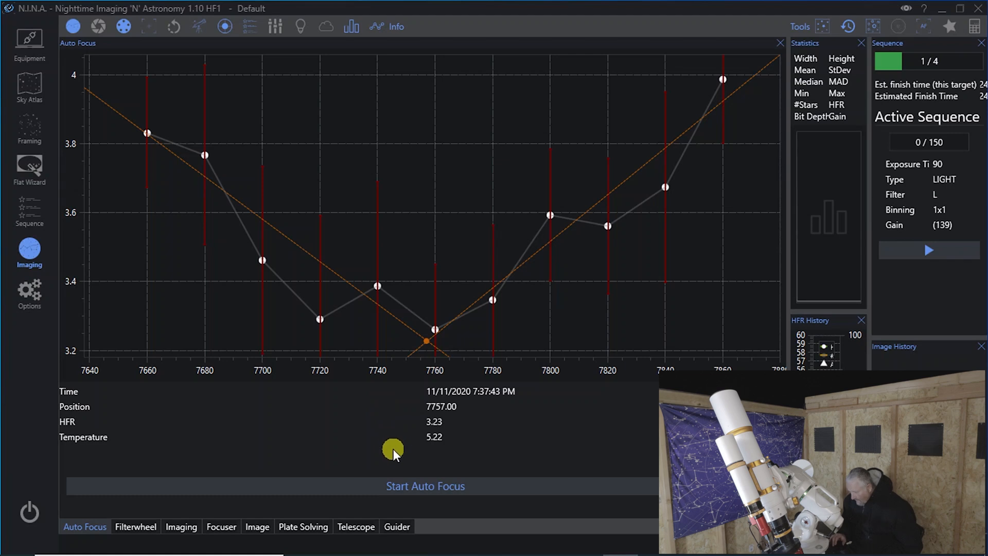
{"action": "mouse_move", "coordinate": [402, 457]}
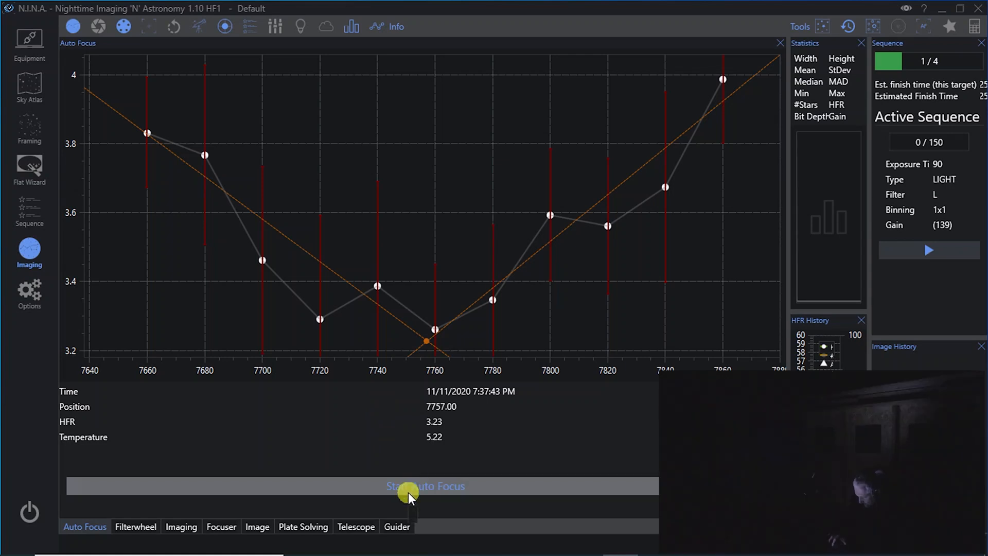
Step: Start another autofocus run, which settles at best focus 7720 with HFR 2.91
{"action": "left_click", "coordinate": [425, 486]}
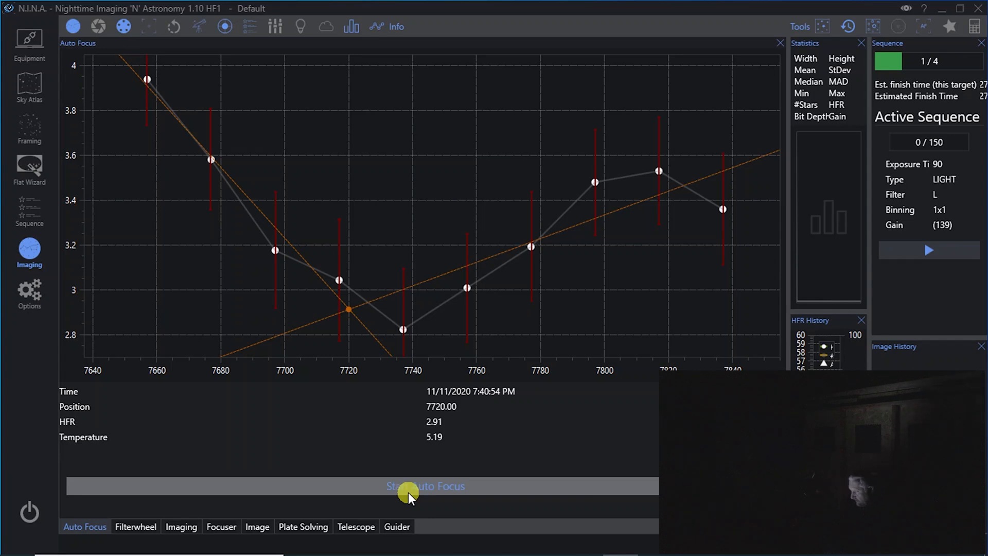
Step: Open Options to show the equipment settings with per-filter focus offsets
{"action": "left_click", "coordinate": [29, 292]}
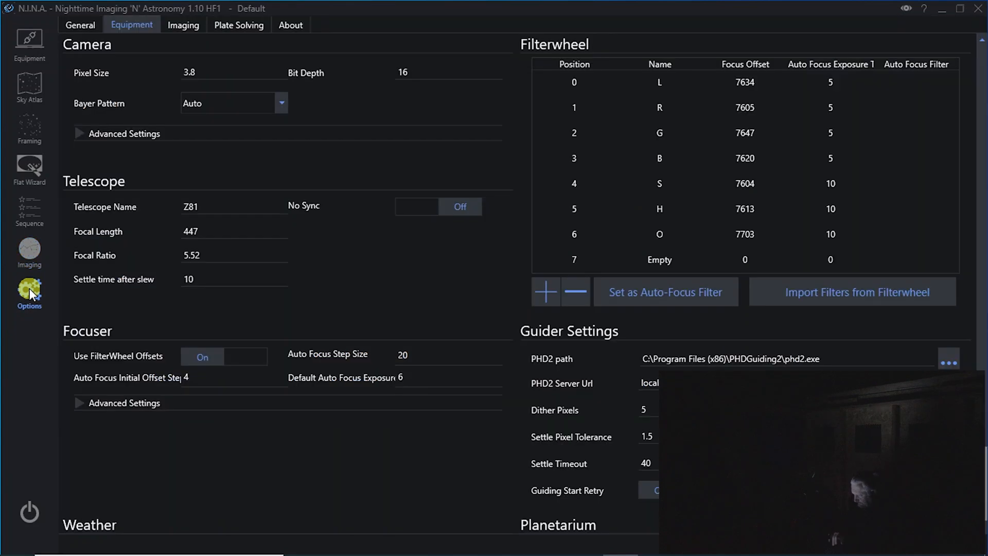
Step: Change the L filter's focus offset to 7720 in the filter wheel table
{"action": "left_click", "coordinate": [745, 82]}
{"action": "type", "text": "7720"}
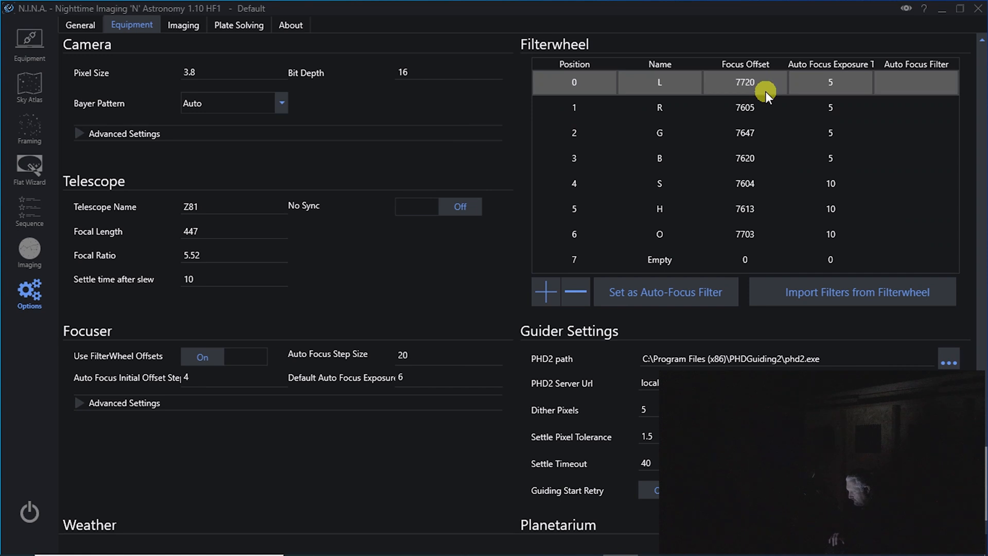
{"action": "mouse_move", "coordinate": [867, 92]}
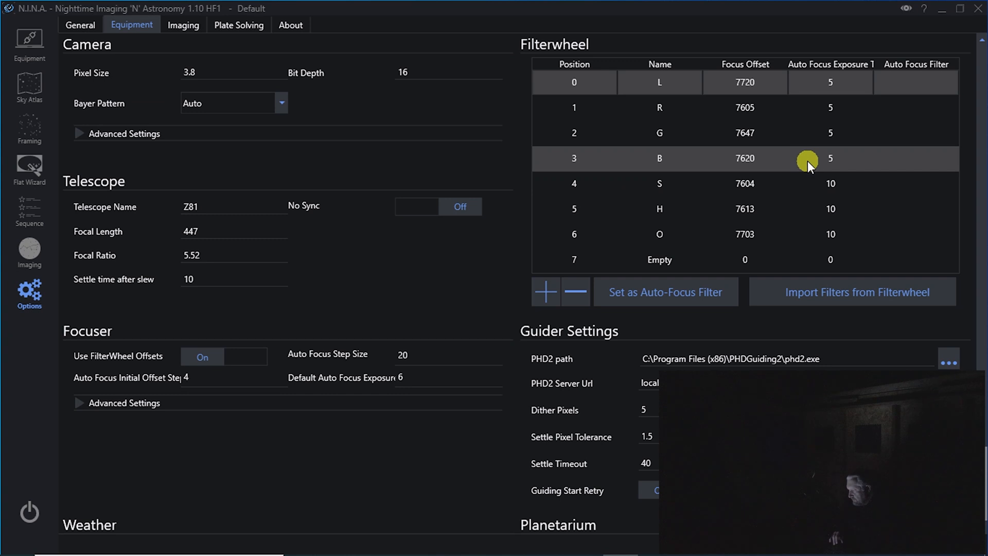
{"action": "left_click", "coordinate": [744, 82]}
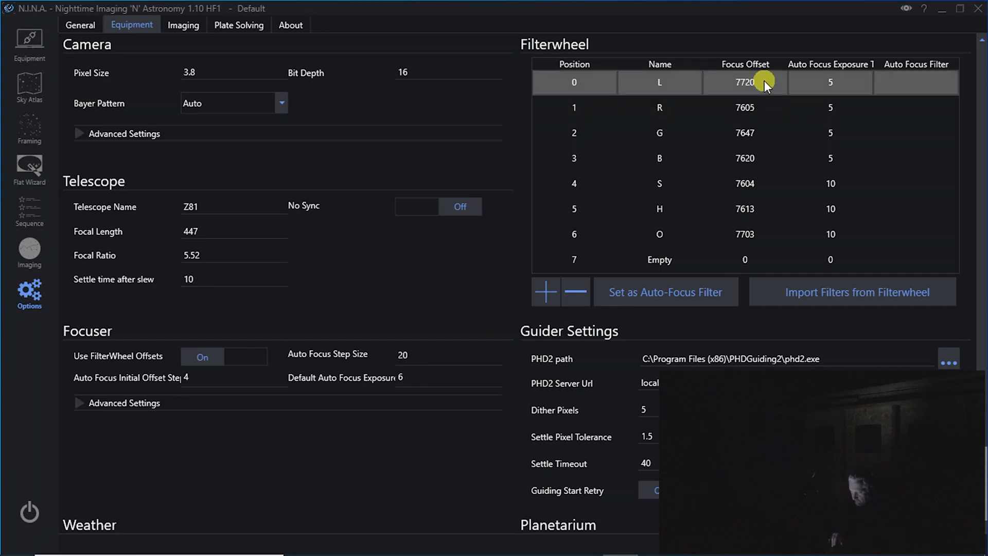
{"action": "mouse_move", "coordinate": [764, 93]}
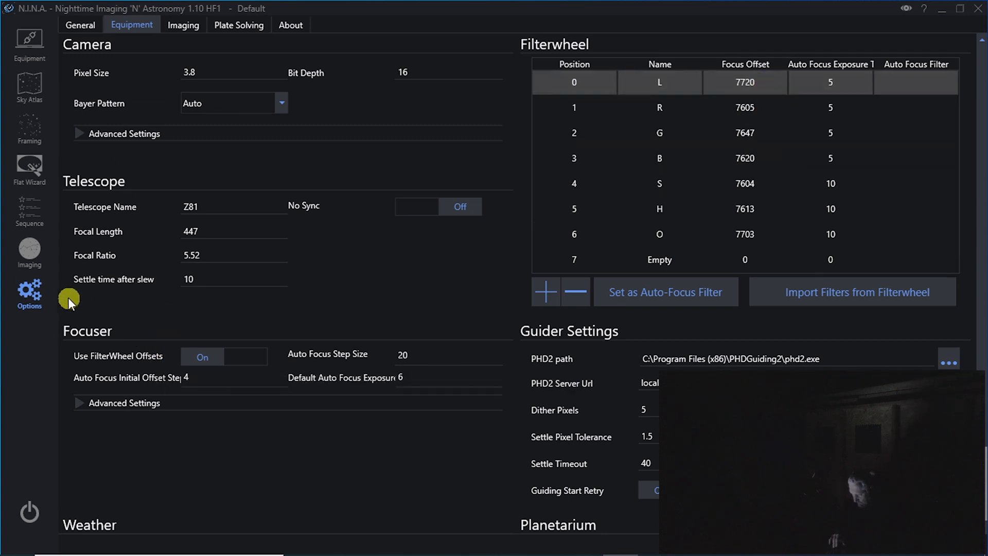
Step: Make R the active filter, then return to the 7720 autofocus results
{"action": "left_click", "coordinate": [29, 253]}
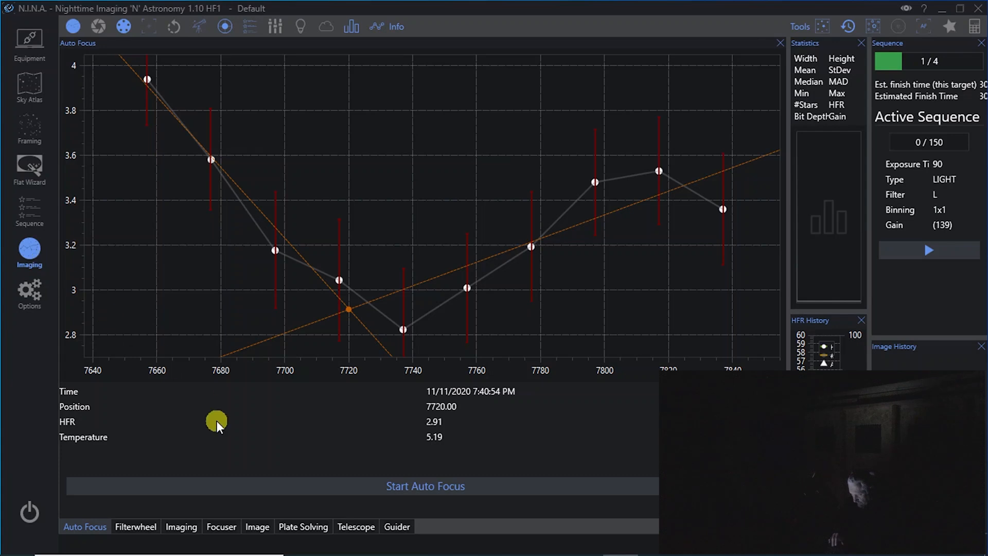
{"action": "left_click", "coordinate": [135, 526]}
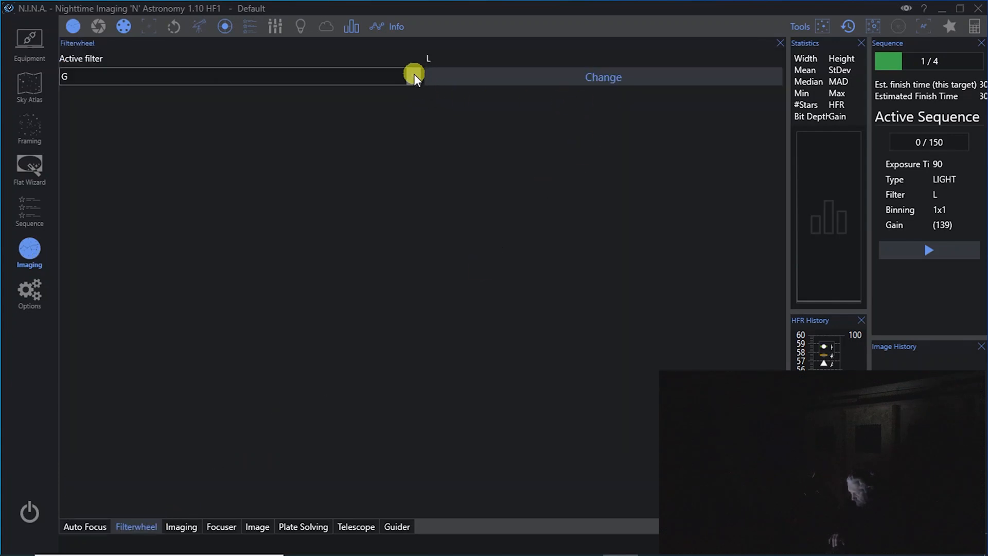
{"action": "left_click", "coordinate": [413, 76]}
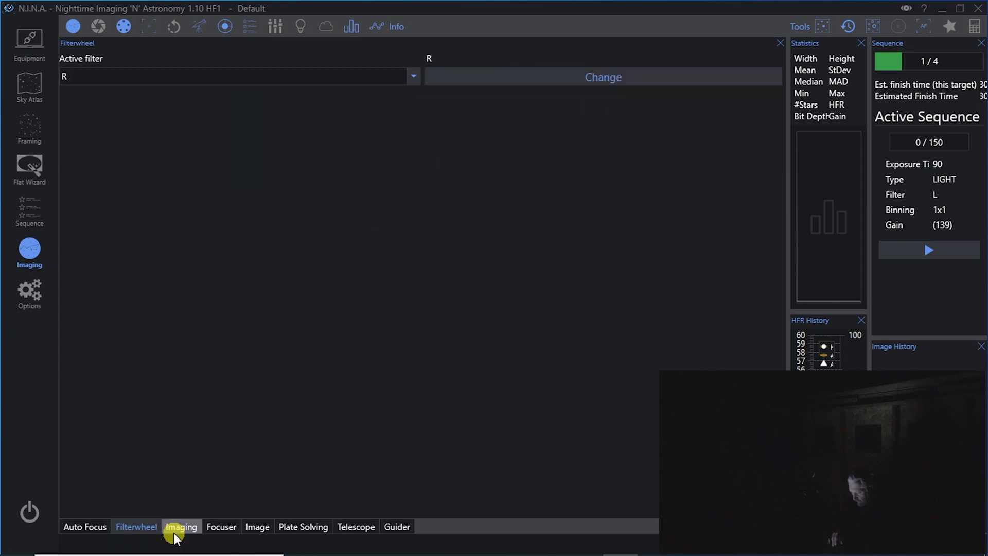
{"action": "left_click", "coordinate": [85, 526]}
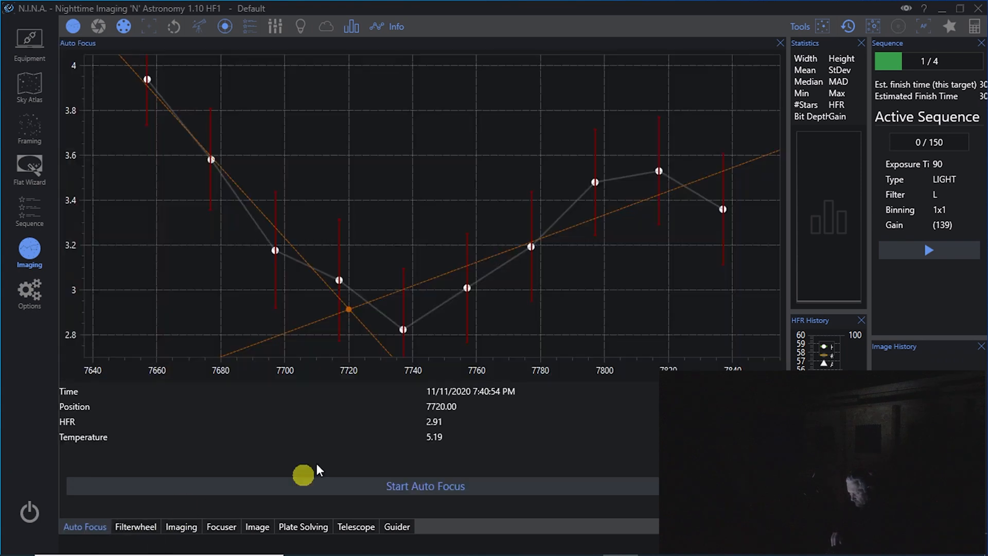
Step: Run autofocus with the R filter, reaching best focus 7694 at HFR 2.95
{"action": "left_click", "coordinate": [425, 486]}
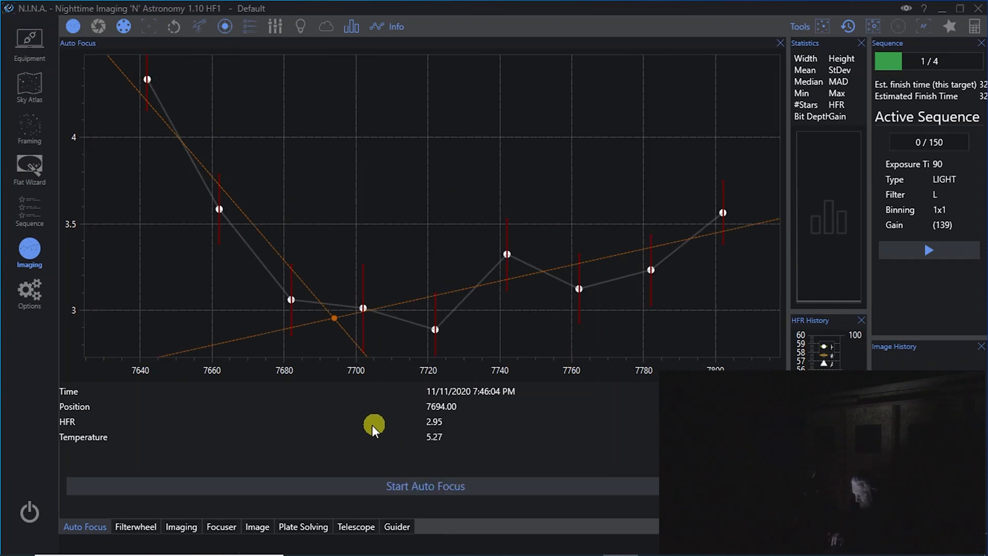
{"action": "mouse_move", "coordinate": [461, 433]}
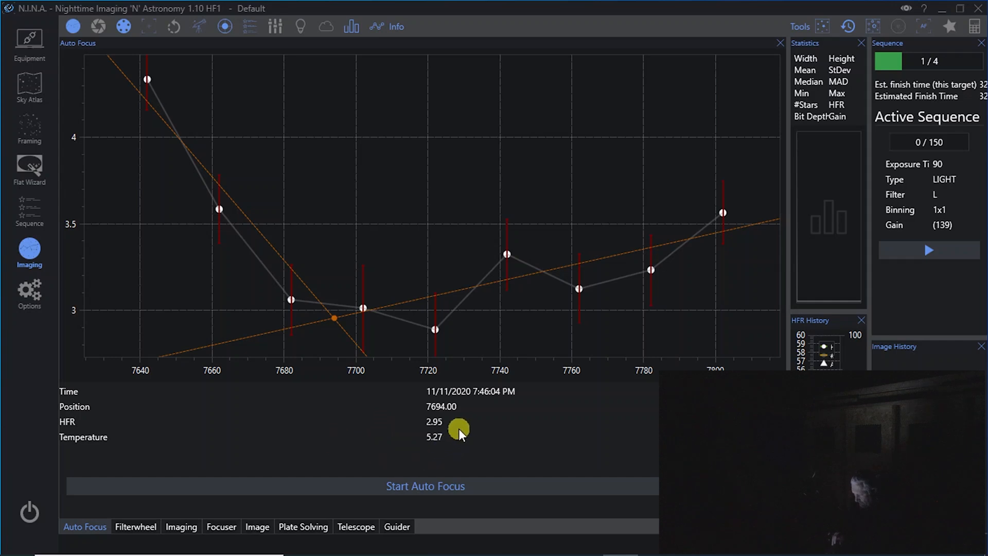
{"action": "mouse_move", "coordinate": [150, 496]}
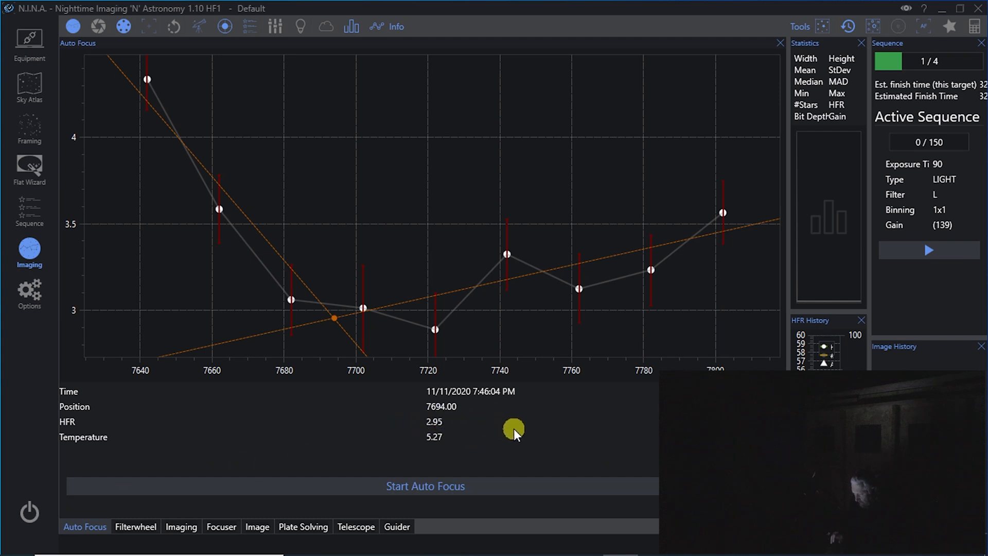
{"action": "mouse_move", "coordinate": [421, 442]}
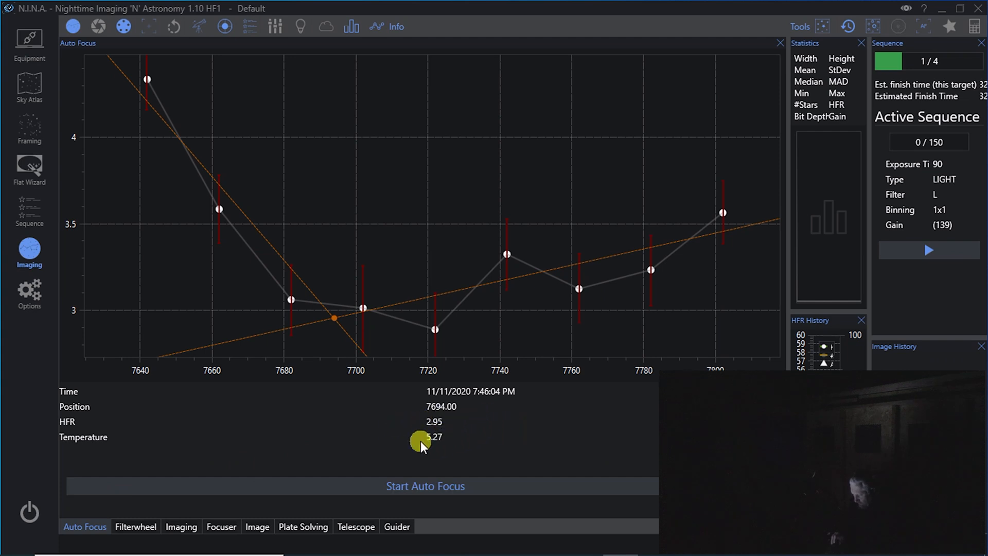
{"action": "mouse_move", "coordinate": [29, 297]}
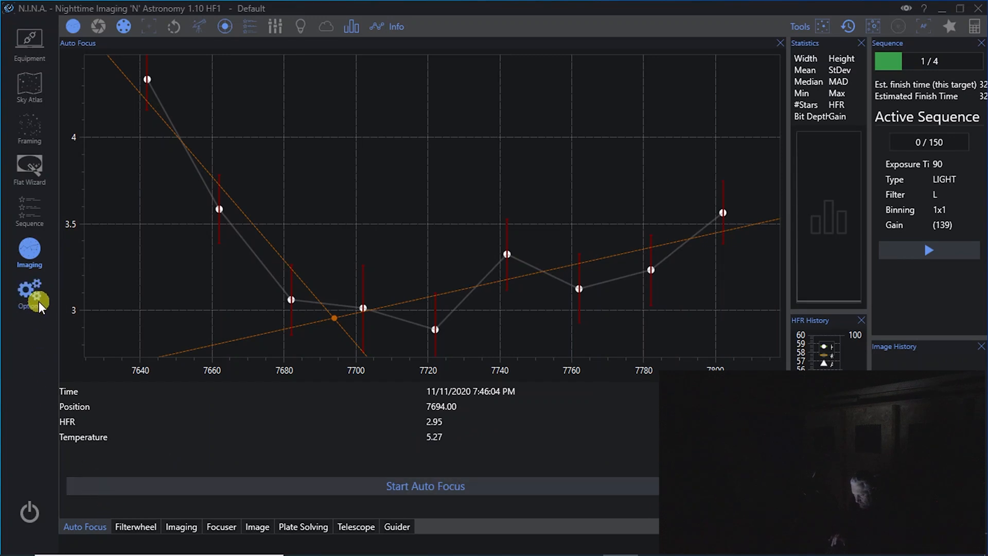
Step: Open Options and start retyping the R filter's focus offset, entering '76'
{"action": "left_click", "coordinate": [29, 296]}
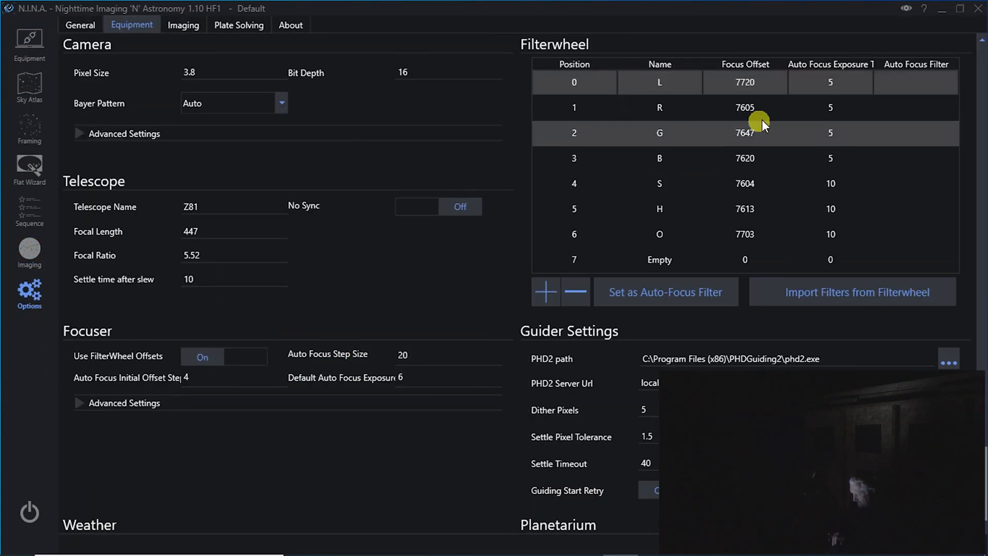
{"action": "left_click", "coordinate": [746, 107]}
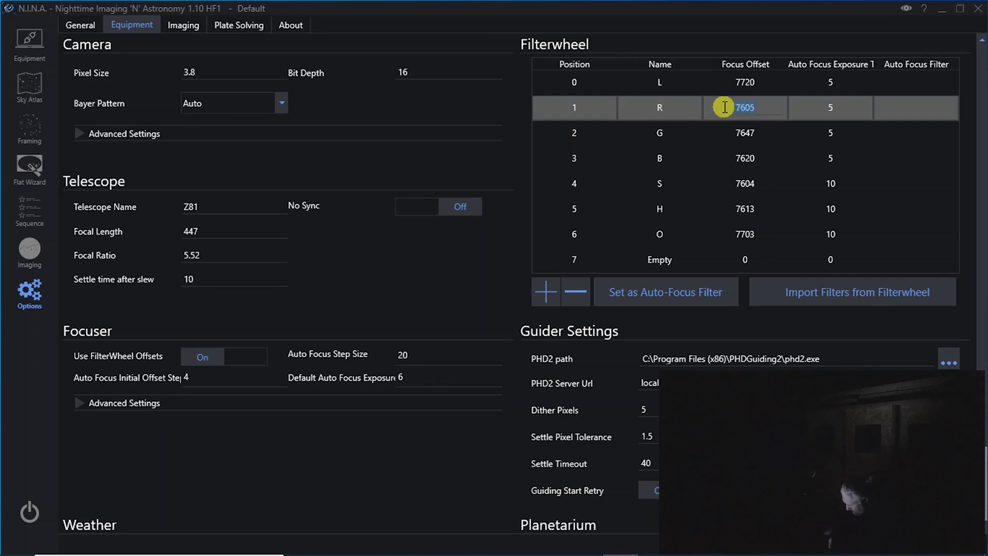
{"action": "type", "text": "76"}
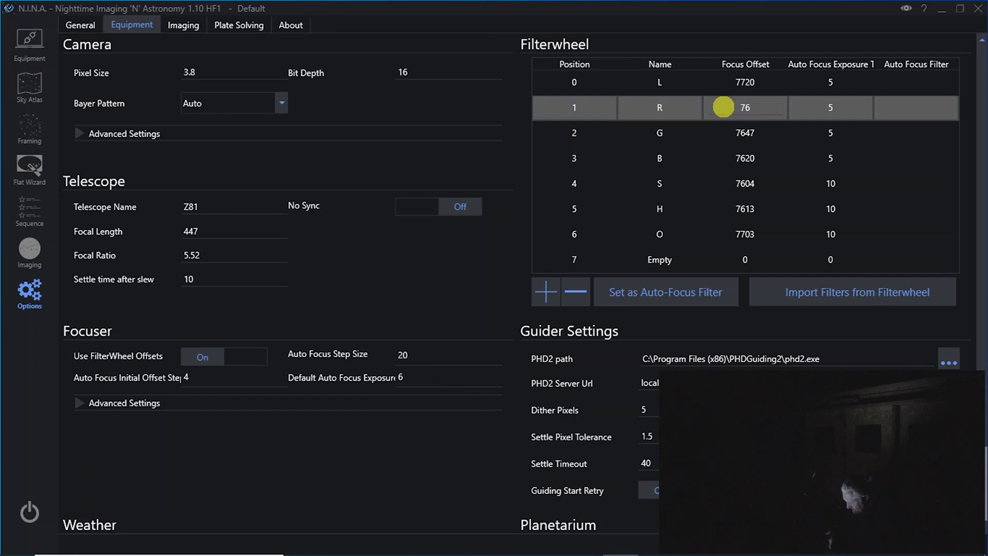